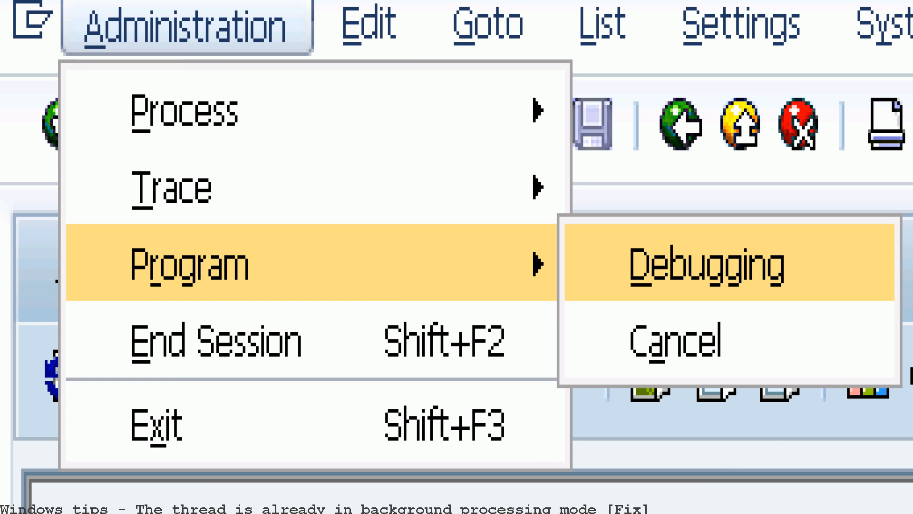
Step: Open the Display/Maintain Operation Mode Set screen with Exception operation as the mode set
click(707, 266)
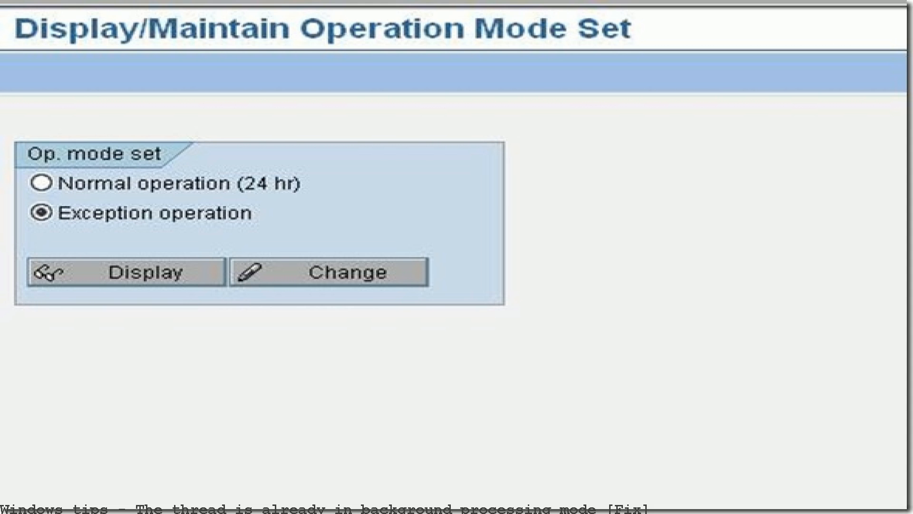